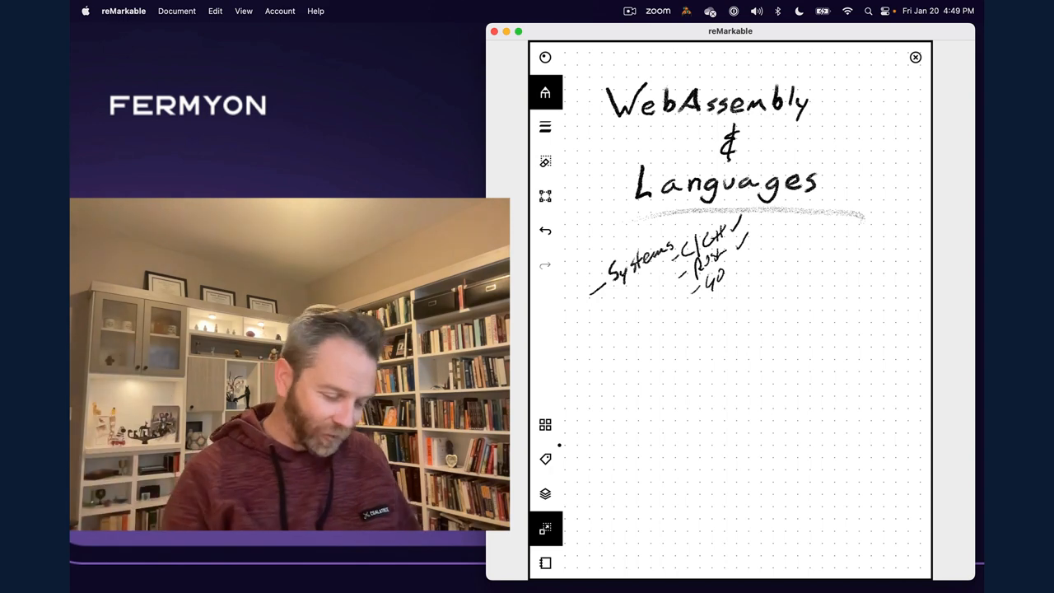
Step: Handwrite '- Scripting' under Systems with examples Python, Ruby, JS and PHP
left_click_drag(610, 346, 626, 330)
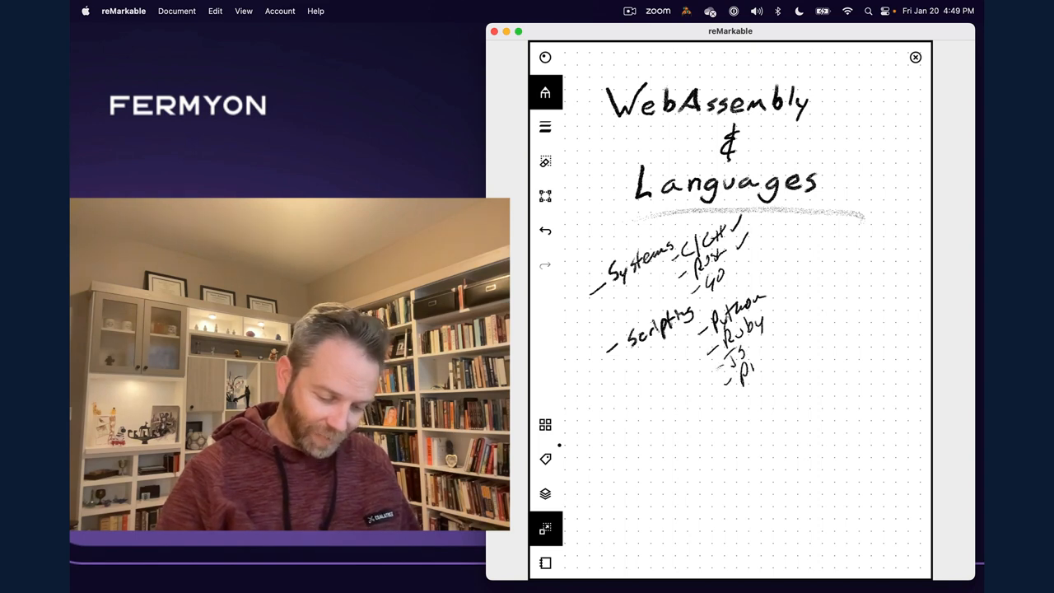
type("PHP")
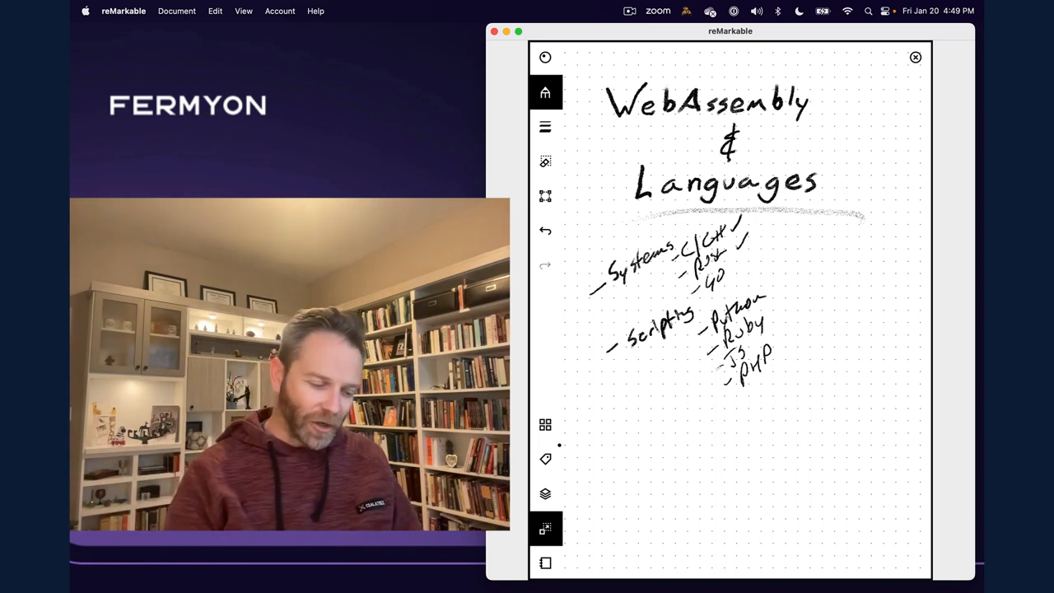
Step: Sketch a curved line and a box below the word Scripting
left_click_drag(626, 379, 667, 412)
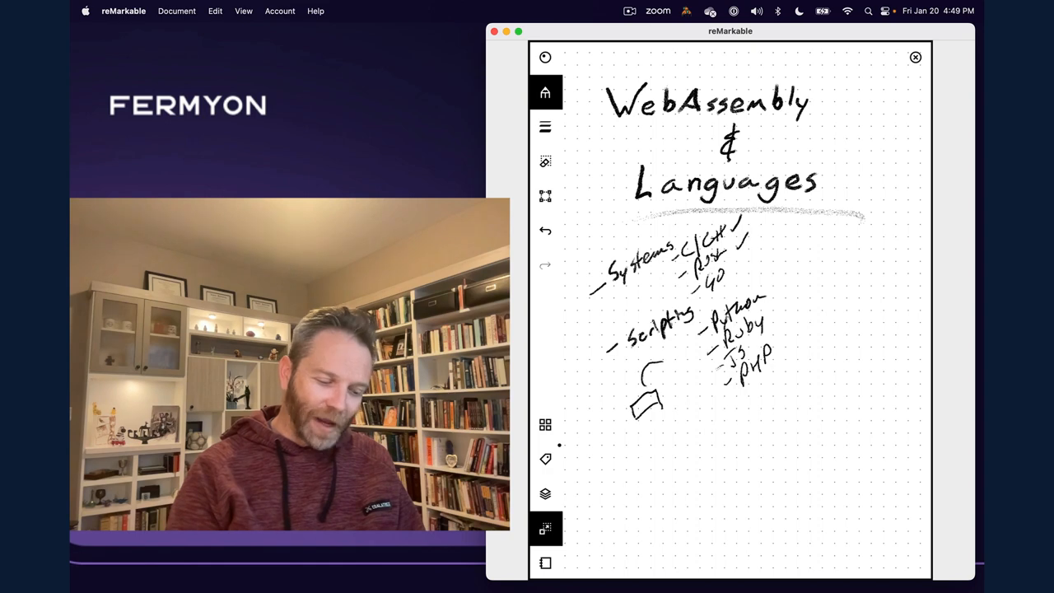
left_click_drag(639, 383, 667, 354)
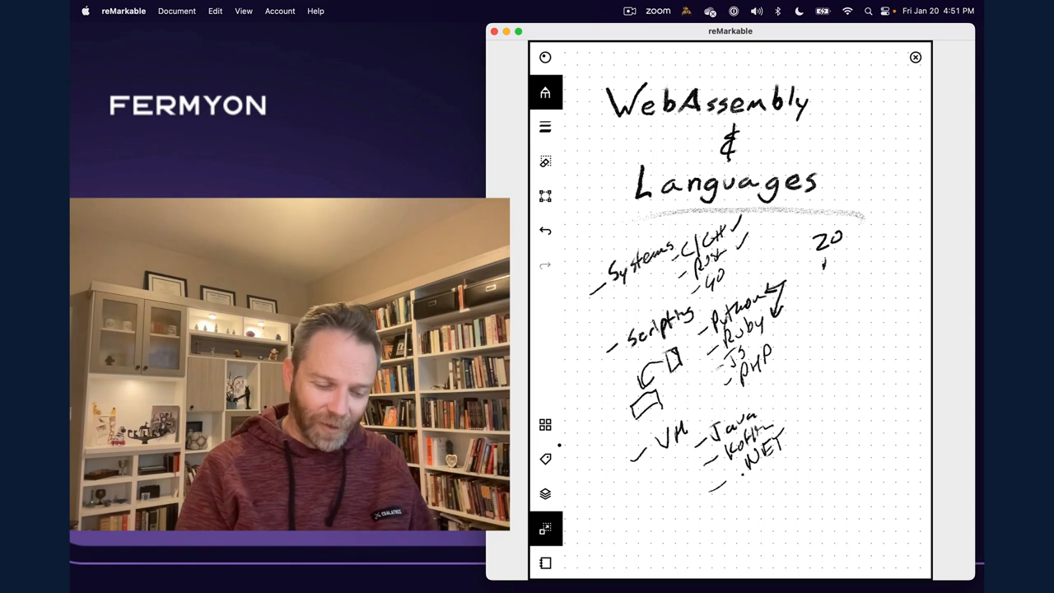
Step: Jot '20 Red!' at the upper right of the page
type("Red!")
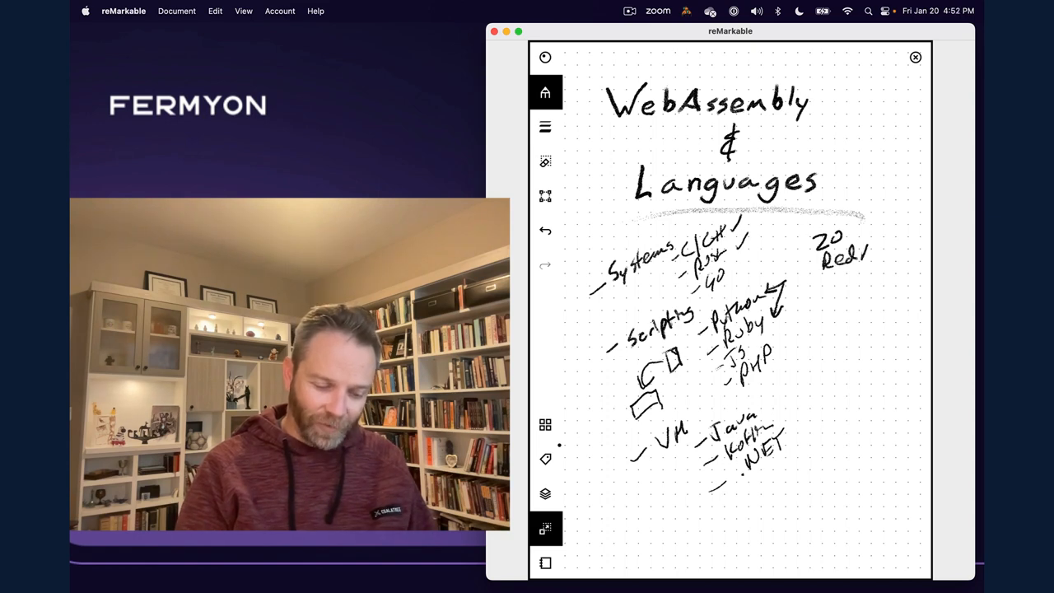